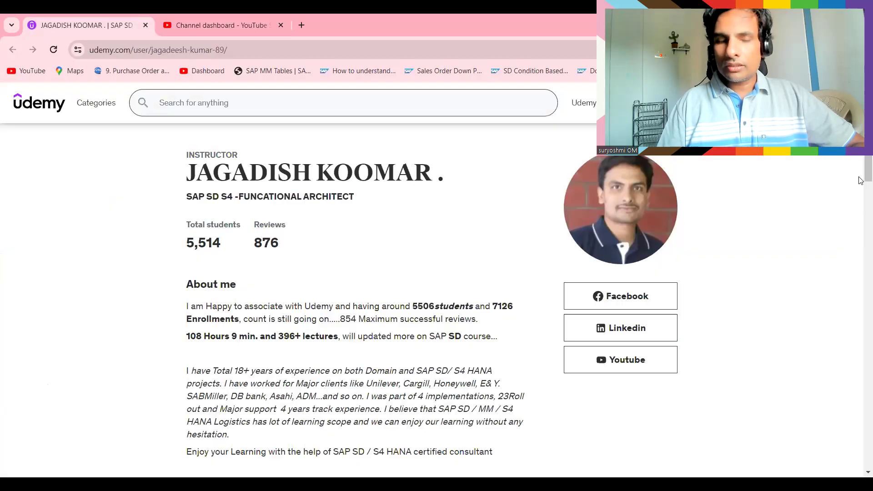
- Create and save order 20435 with material 50065771 via VA01, skipping the PDF save
scroll(down, 3)
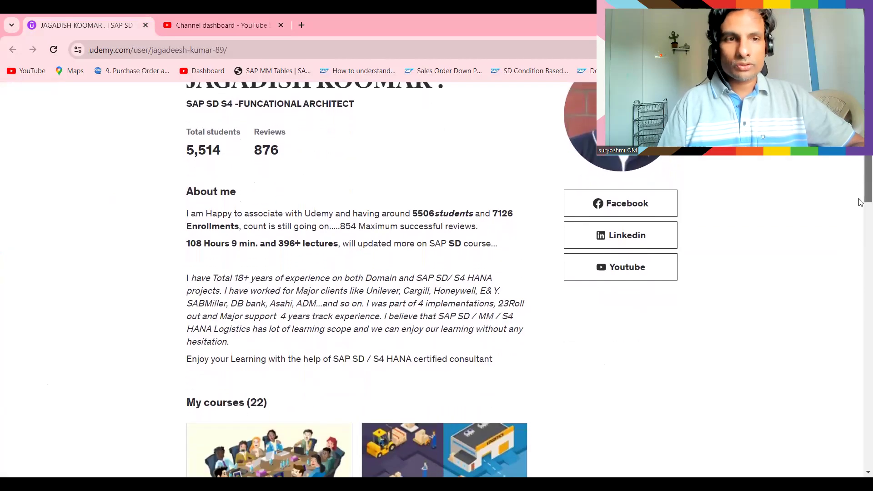
scroll(down, 3)
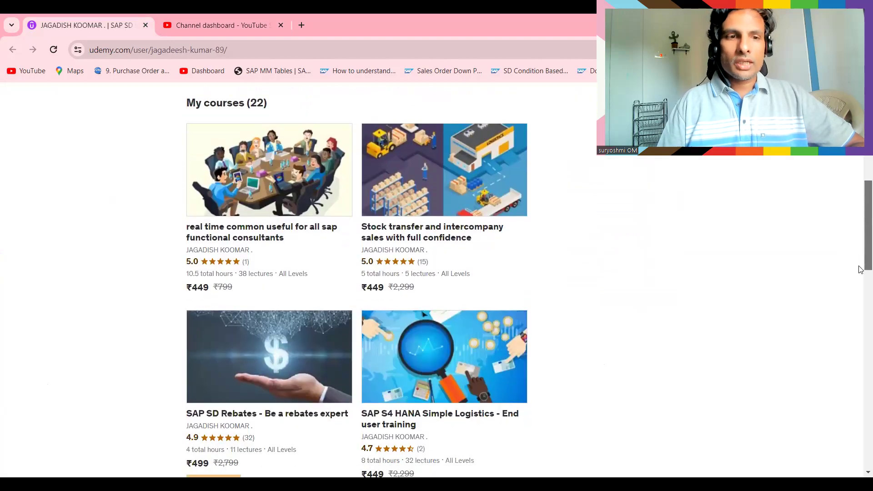
scroll(down, 3)
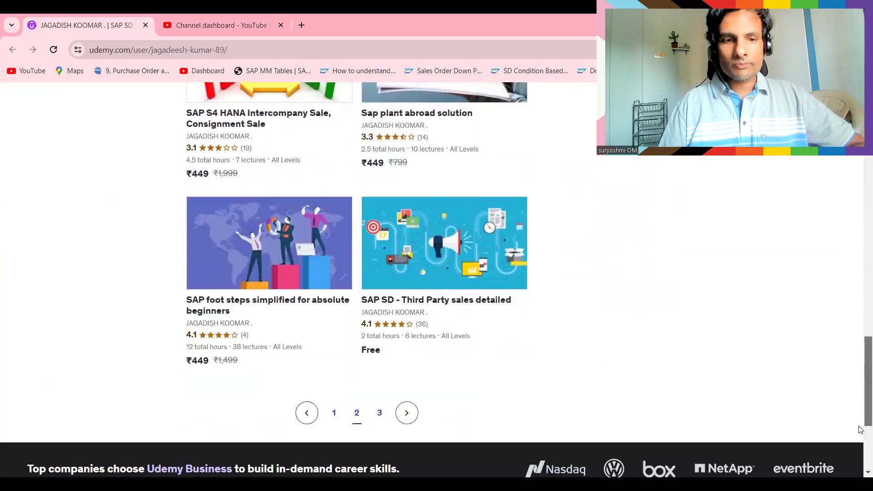
scroll(down, 3)
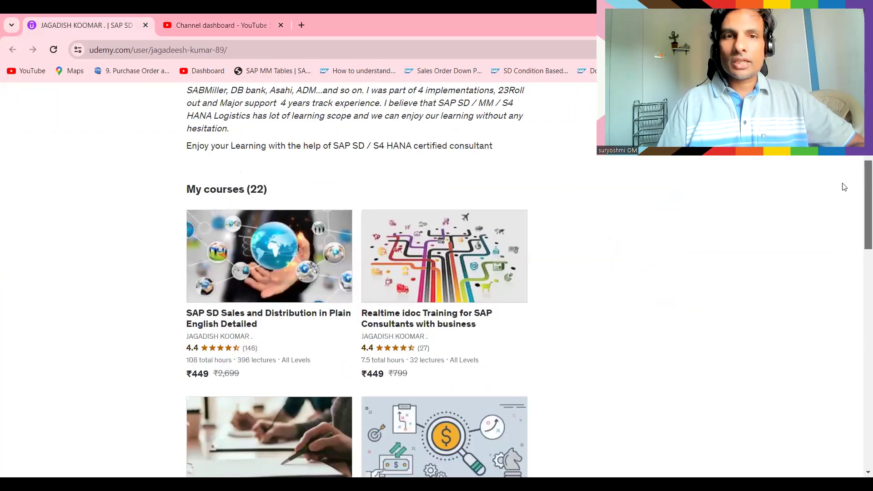
mouse_move(591, 90)
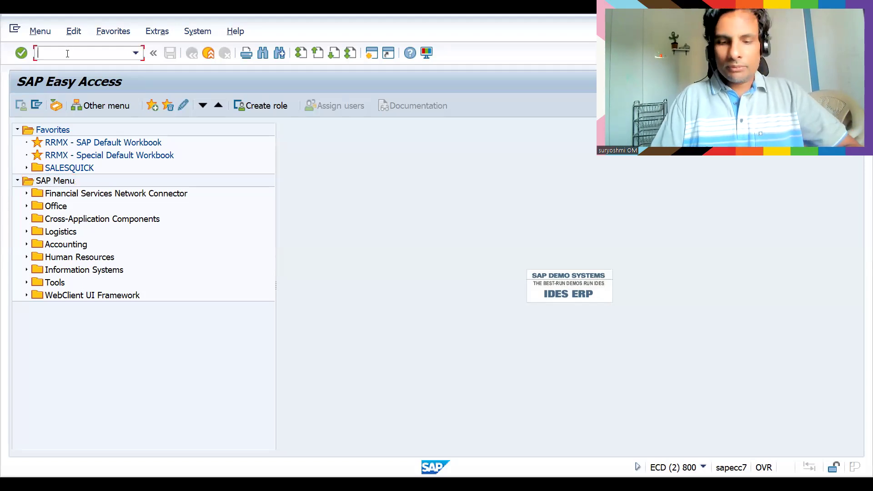
text(/nva01)
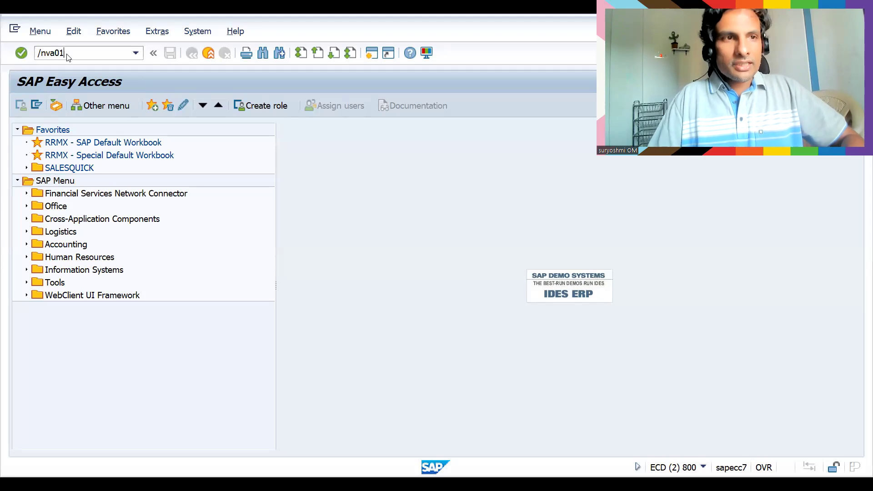
key(Enter)
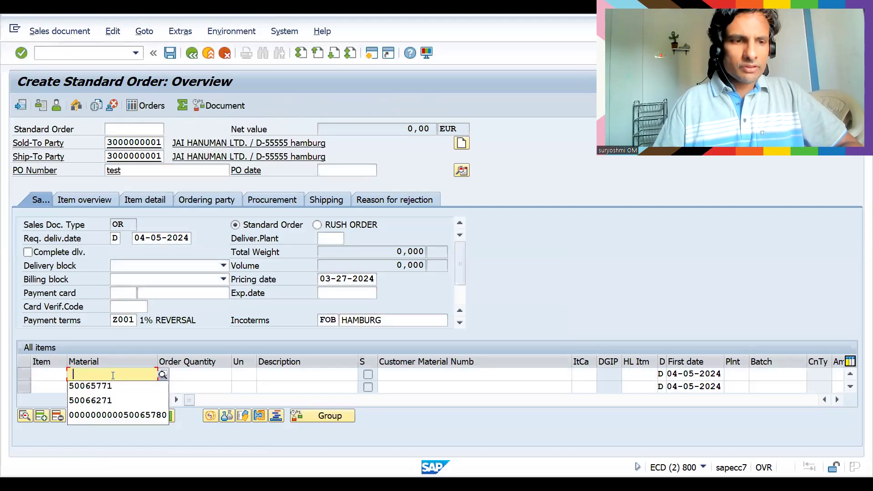
click(90, 386)
text(2)
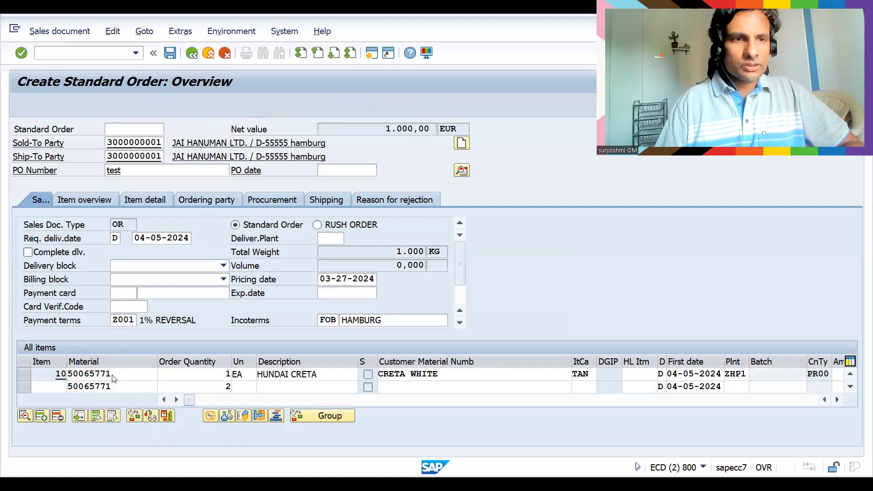
click(170, 53)
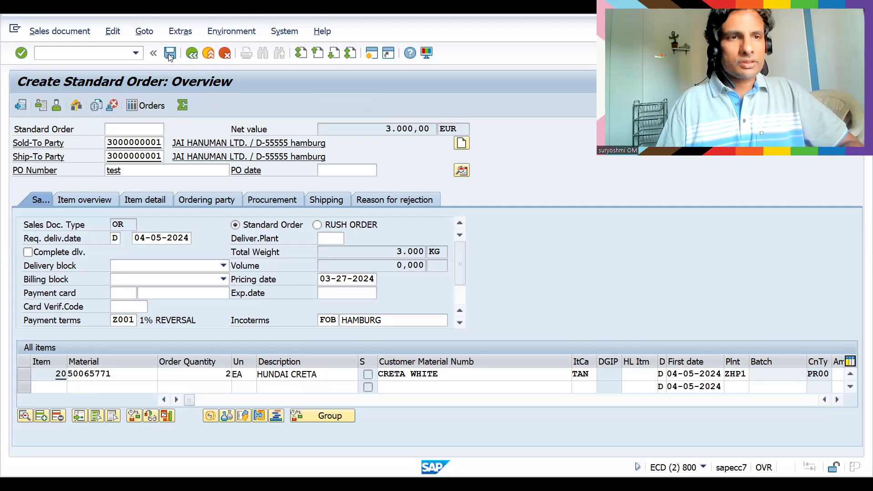
click(170, 53)
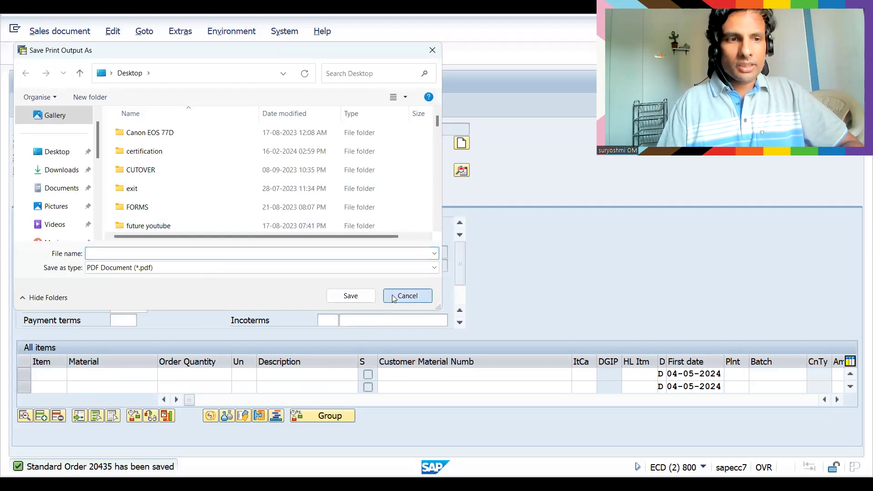
click(407, 296)
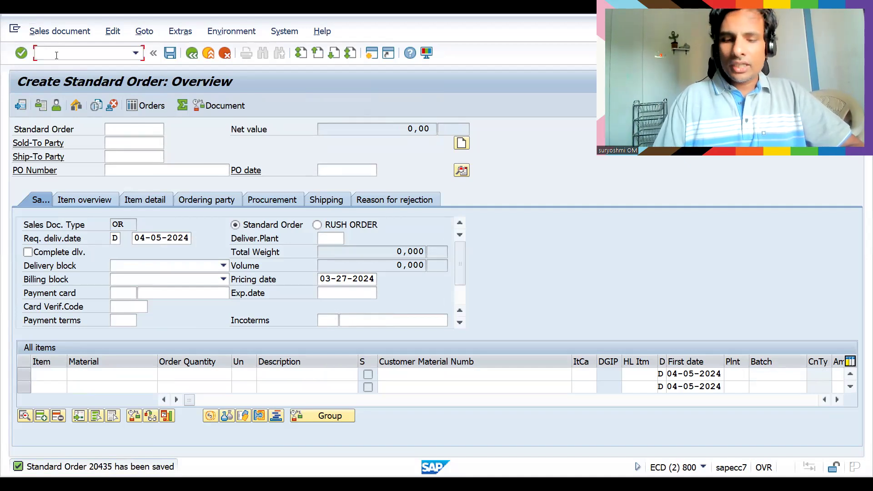
- List spool requests and mark completed spool request 419450
text(/nsp)
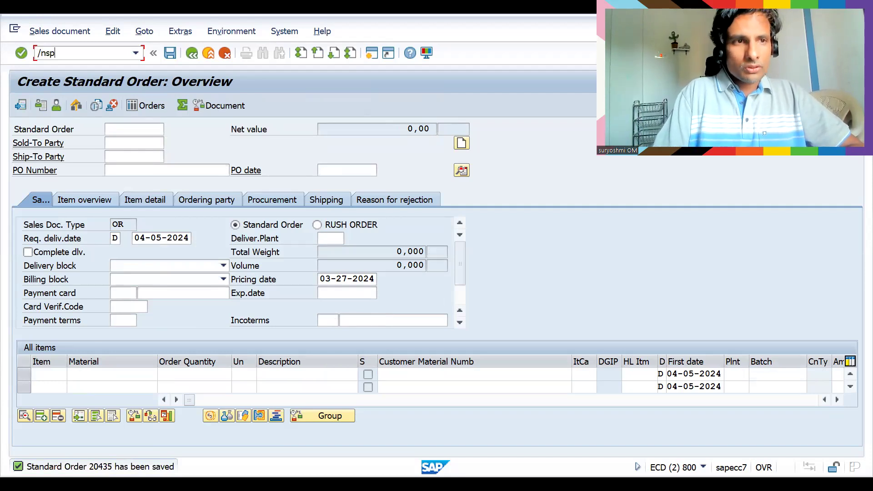
key(Enter)
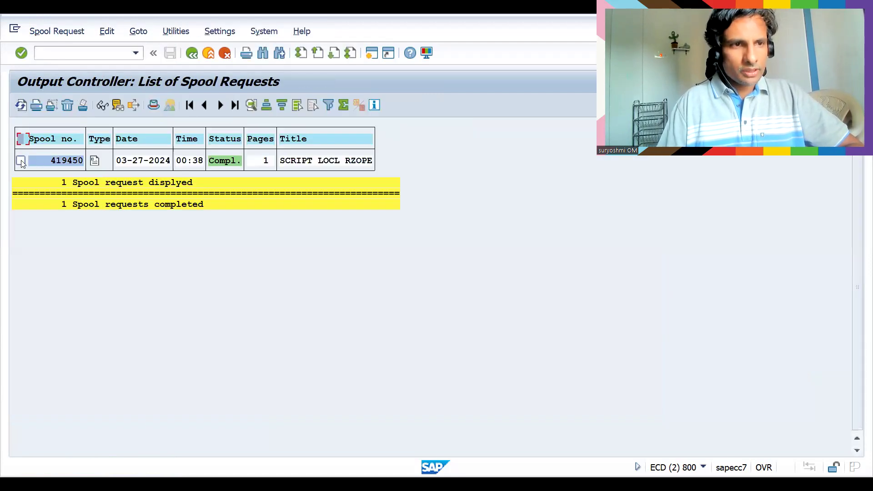
click(21, 160)
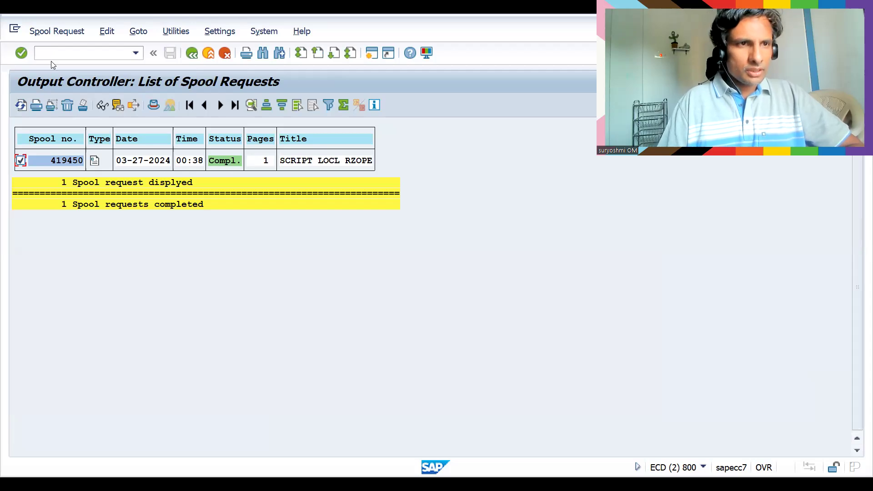
text(/nva)
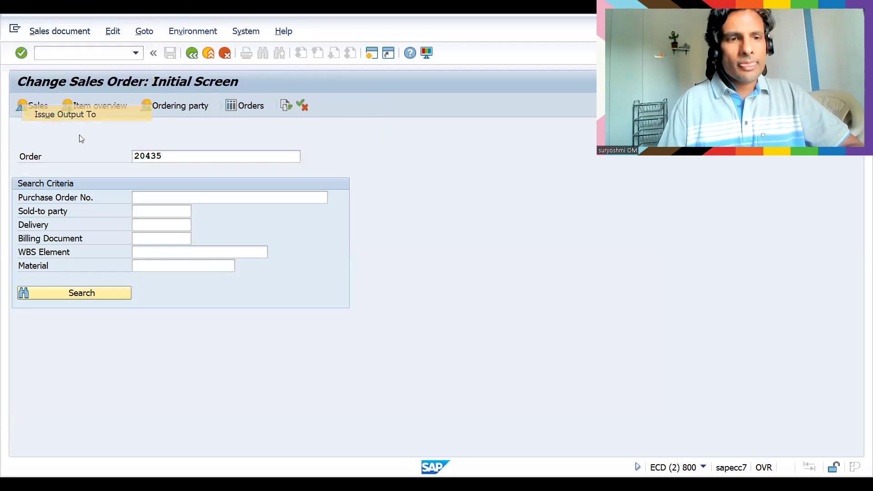
- Review order 20435's output messages, including the BN00 order confirmation, then close them
click(64, 115)
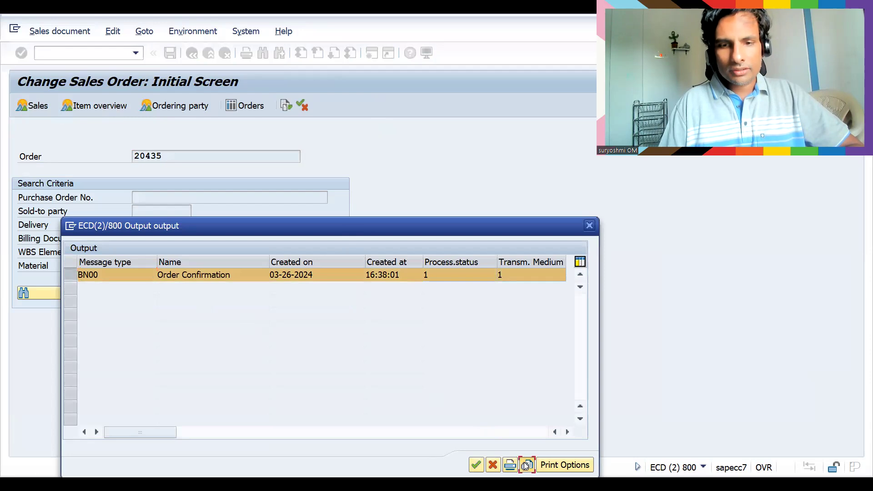
click(509, 465)
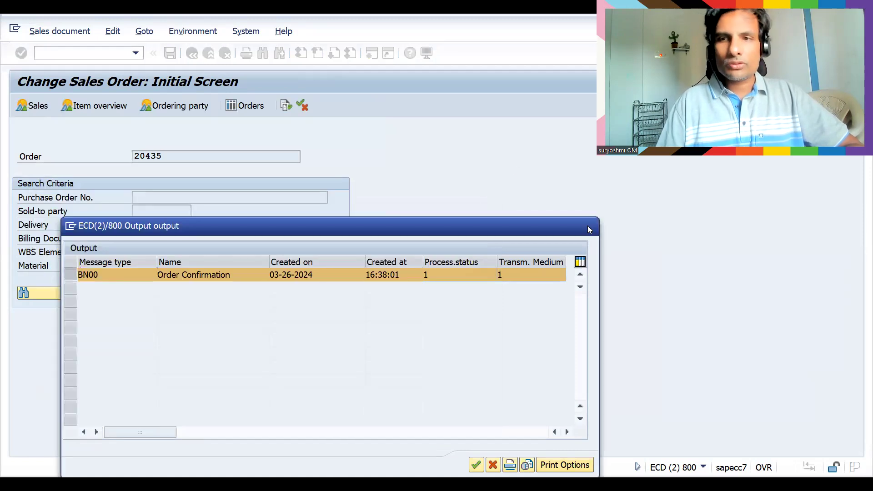
click(492, 465)
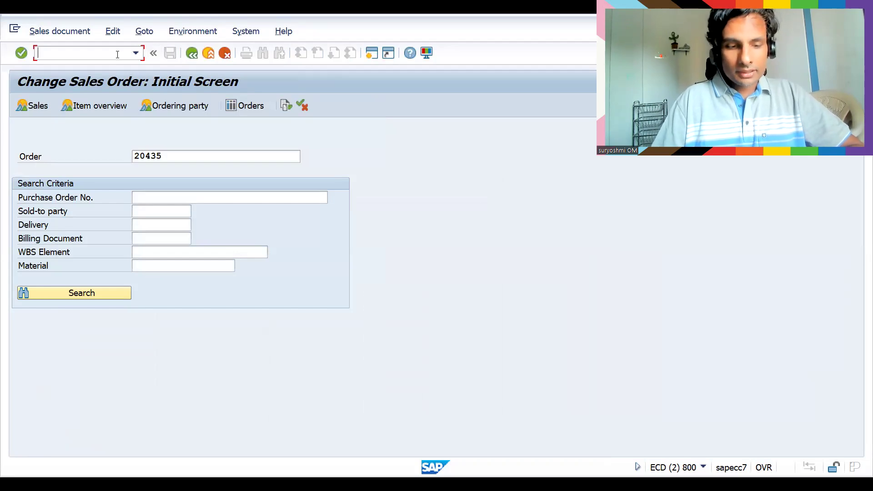
- Select spool request 419450 in SP01 and print it directly
text(/nsp0)
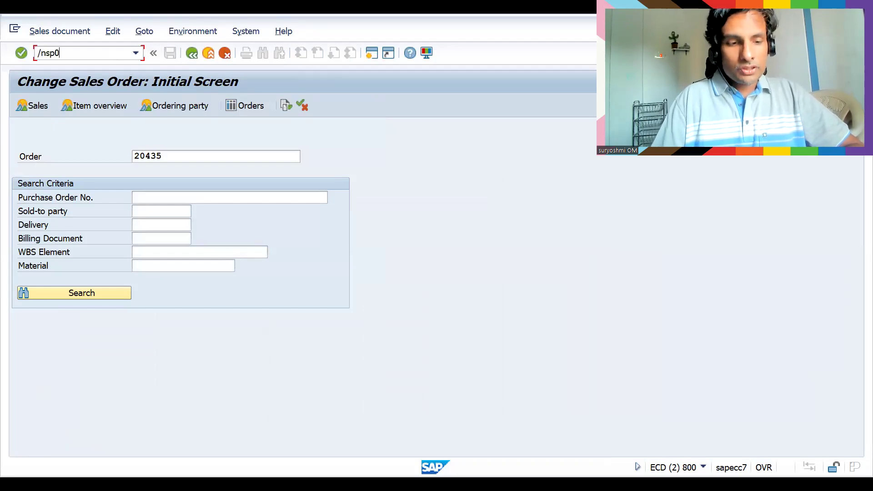
key(Enter)
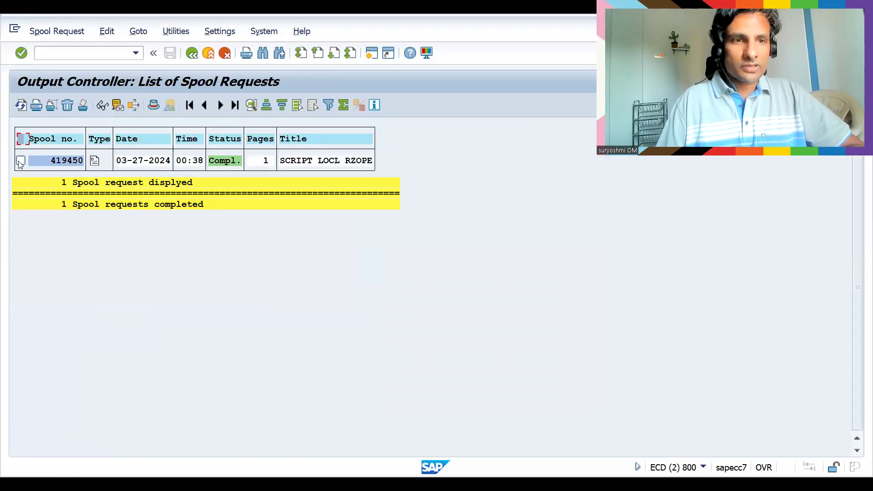
click(20, 161)
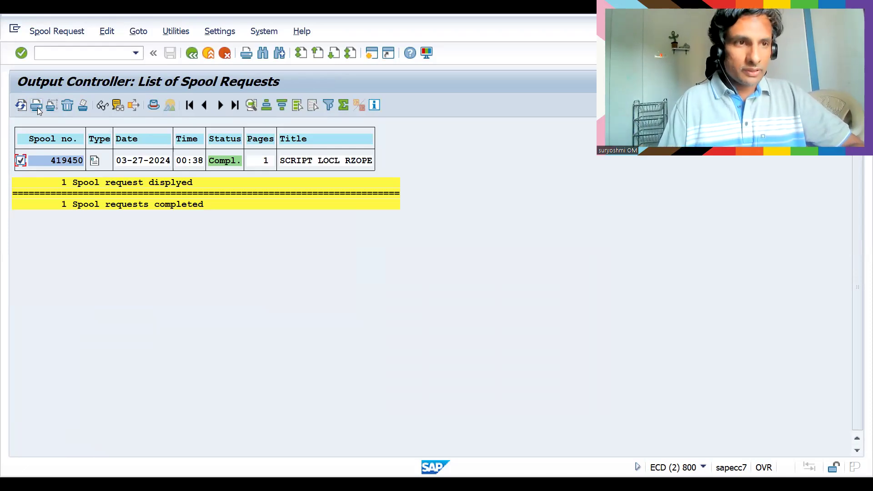
mouse_move(35, 105)
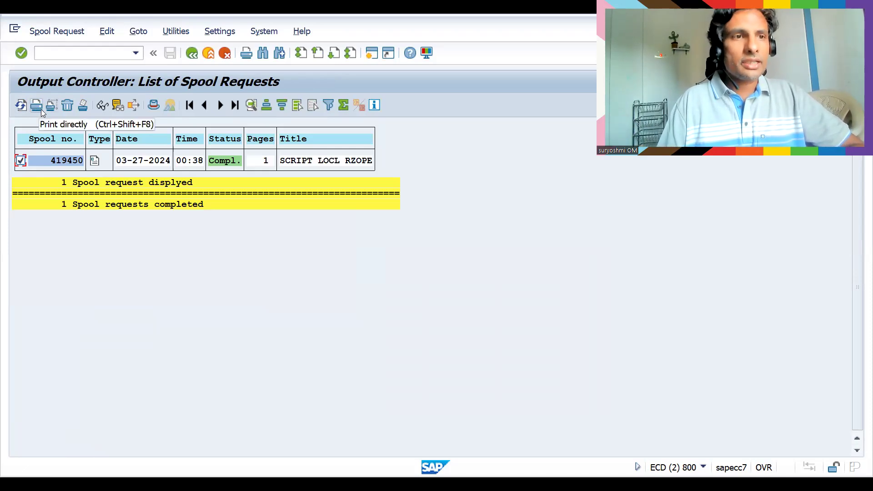
click(36, 105)
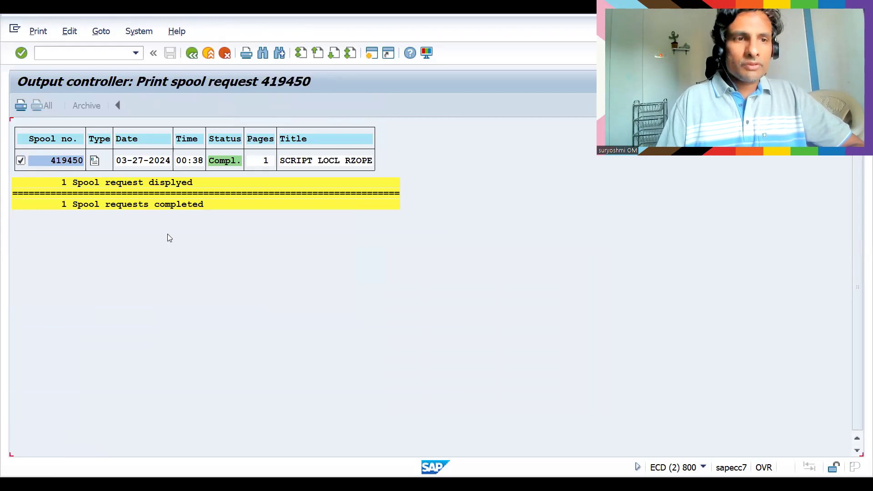
- Print spool request 419450, then print it directly again from the spool list
click(21, 105)
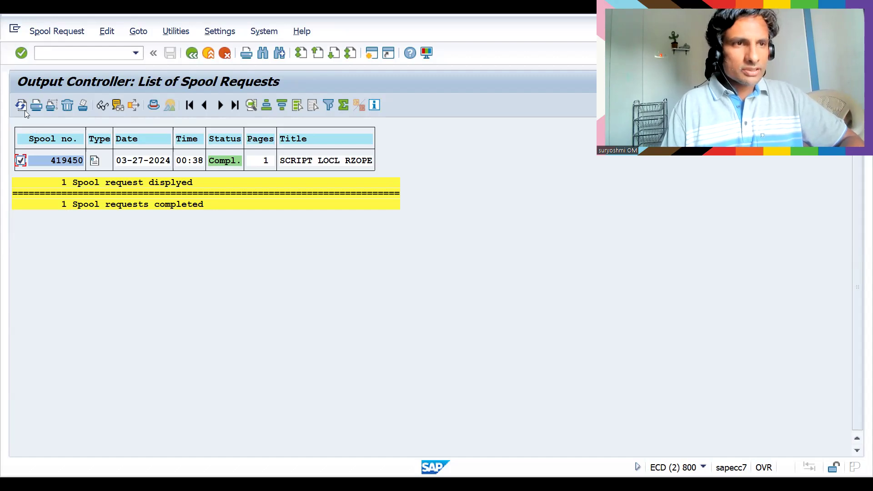
mouse_move(35, 105)
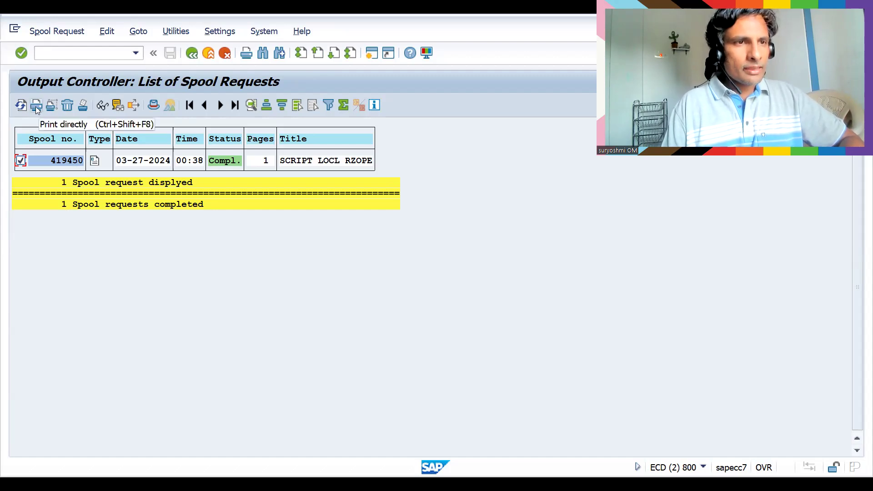
click(36, 105)
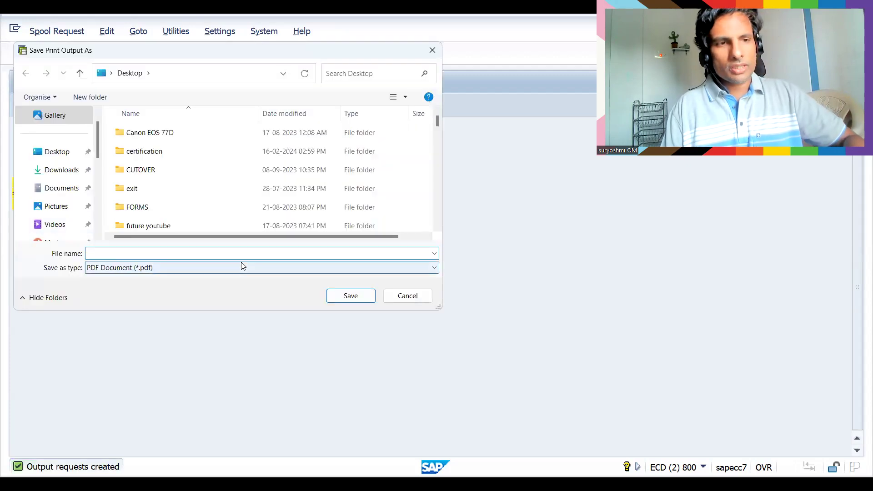
- Save the printout to the Desktop as 1.pdf, replacing the existing file
text(1)
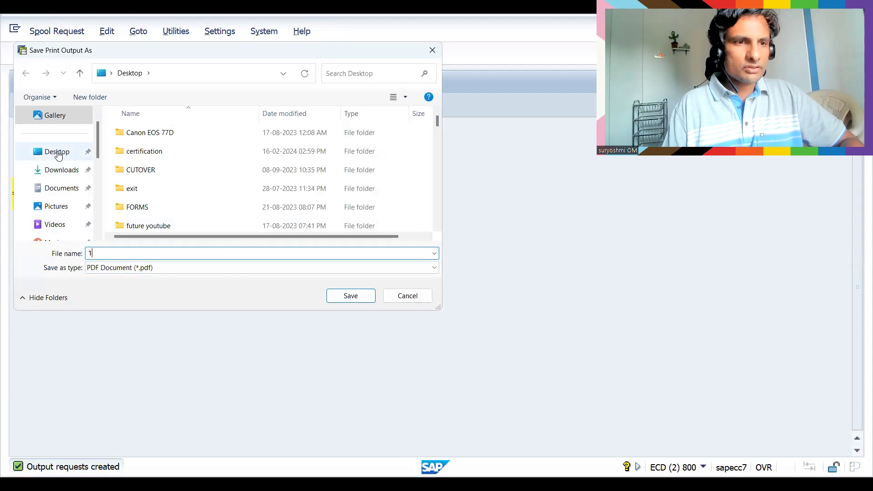
click(350, 296)
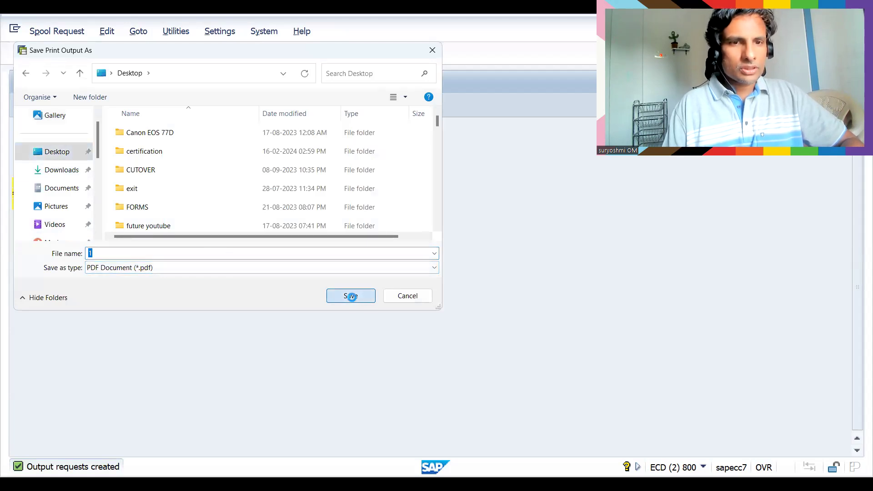
click(351, 296)
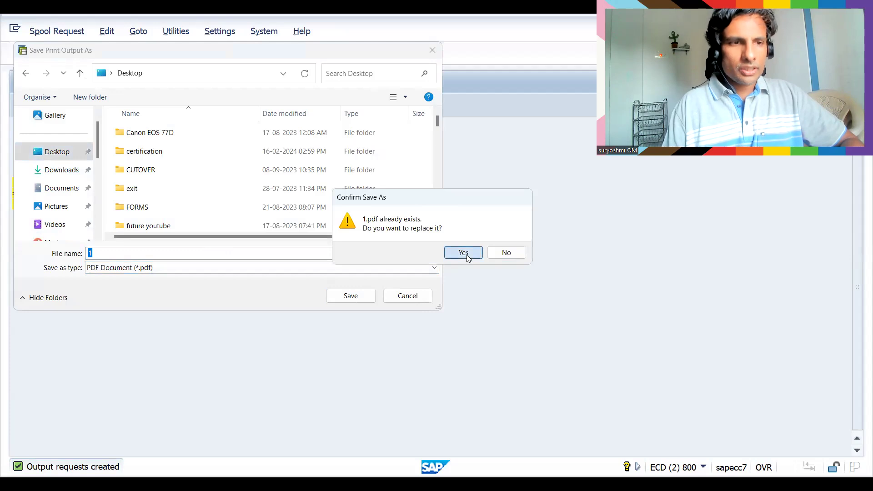
click(463, 252)
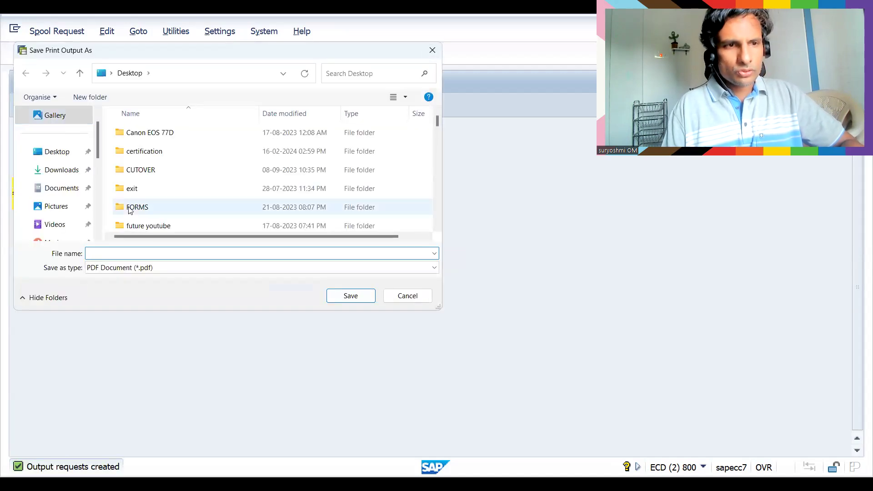
- Save further PDF copies of the printout named 2 and 3
text(2)
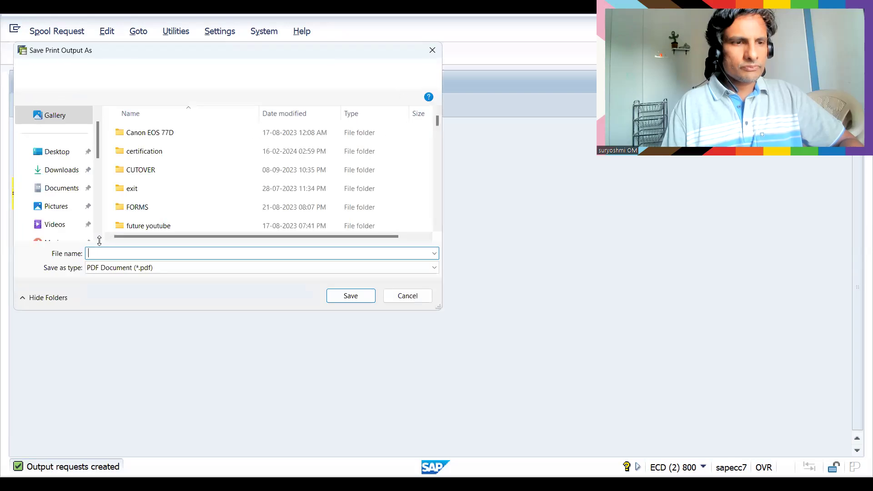
text(3)
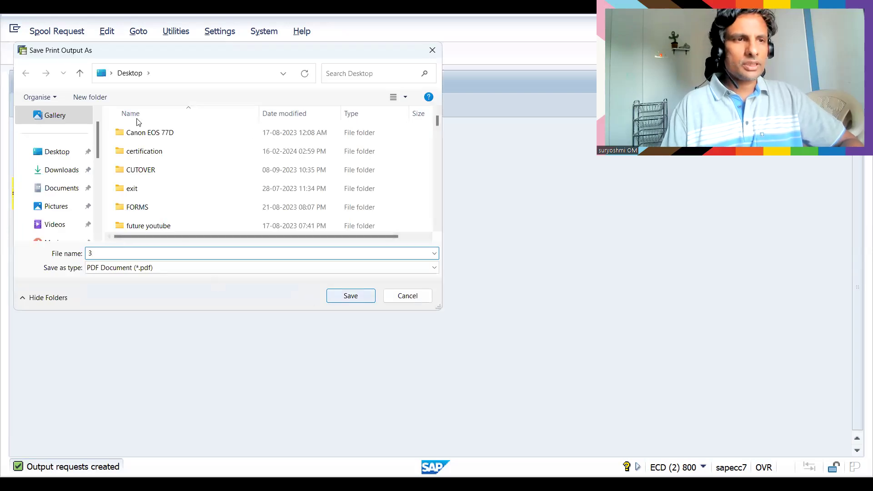
click(350, 296)
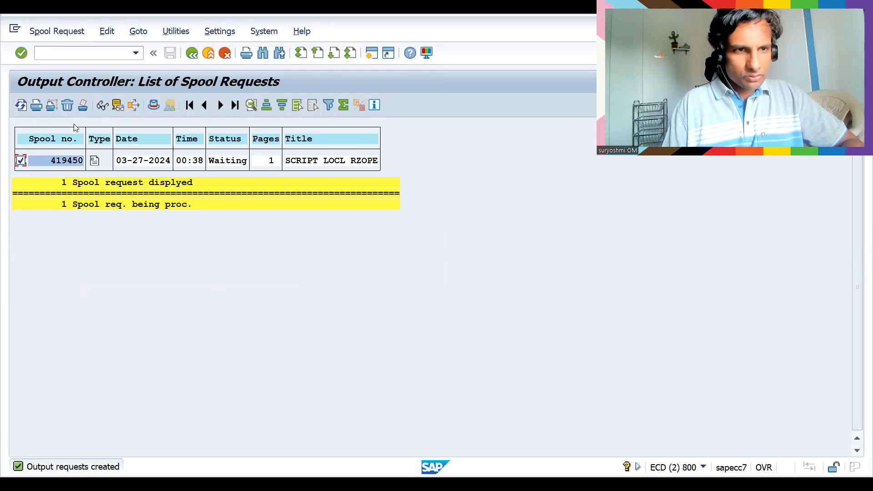
mouse_move(83, 105)
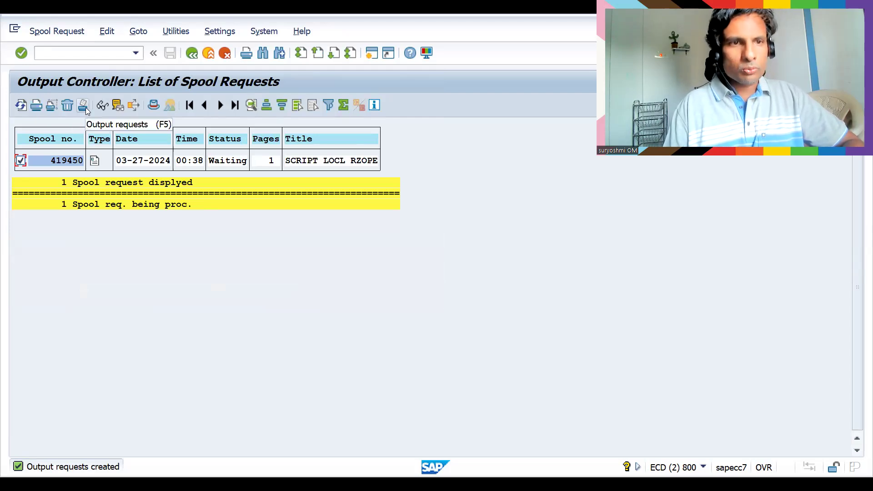
- Show the four completed output requests for spool 419450
click(82, 105)
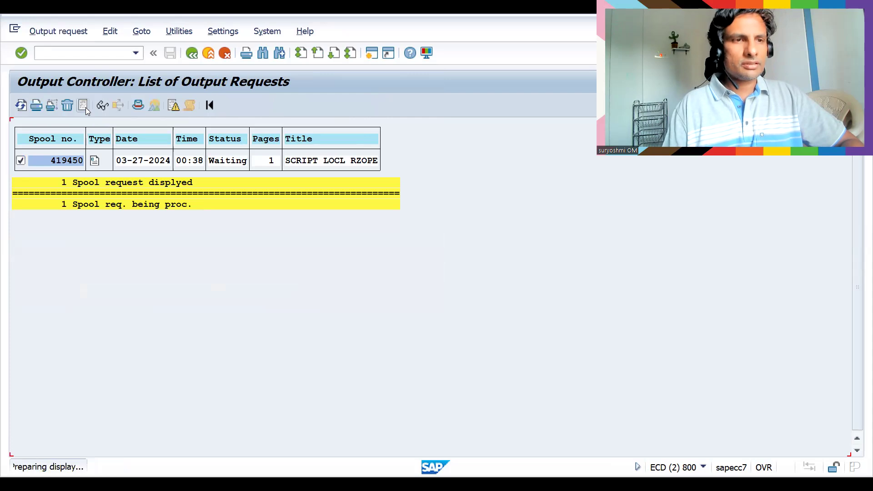
click(82, 105)
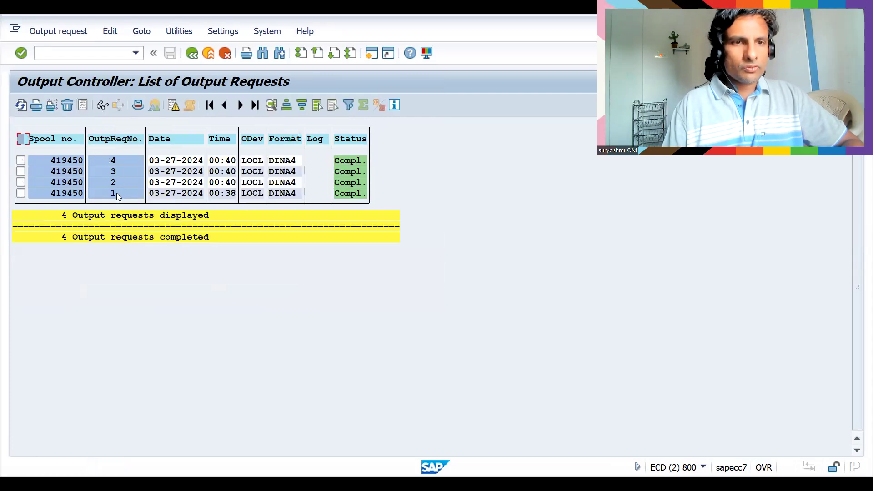
mouse_move(122, 160)
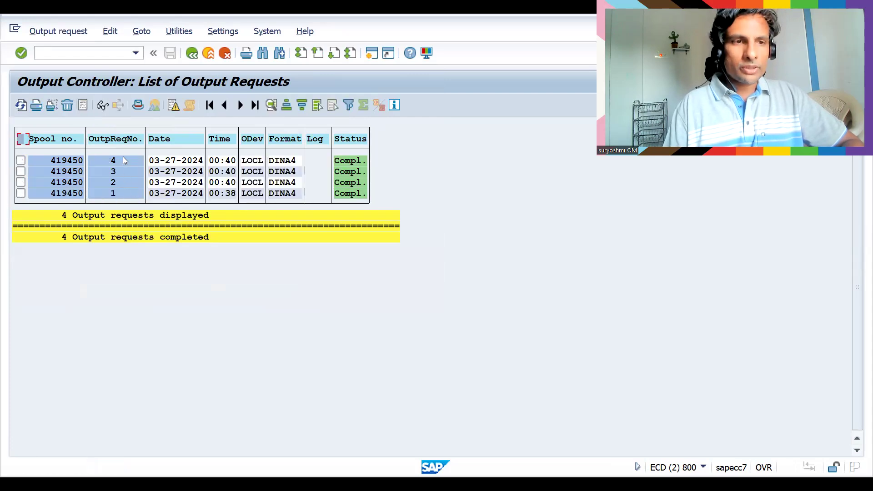
mouse_move(117, 178)
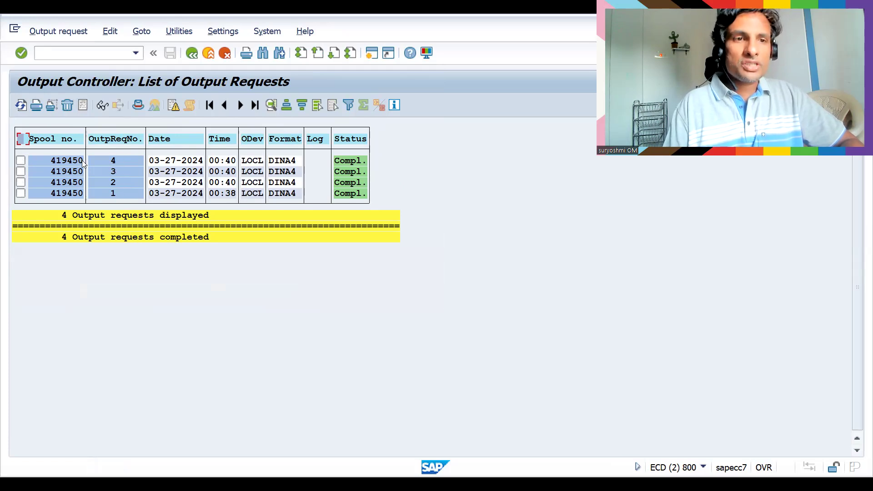
mouse_move(203, 206)
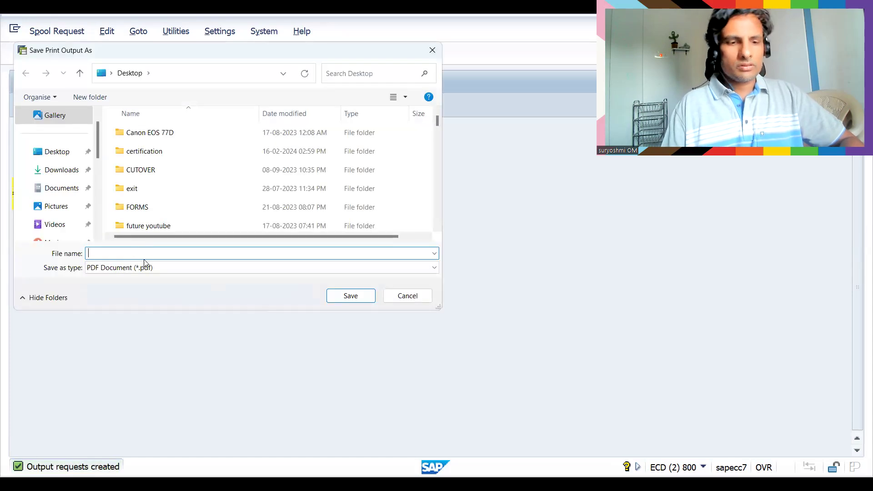
- Save PDF copy 5 and list spool 419450's five completed output requests
text(5)
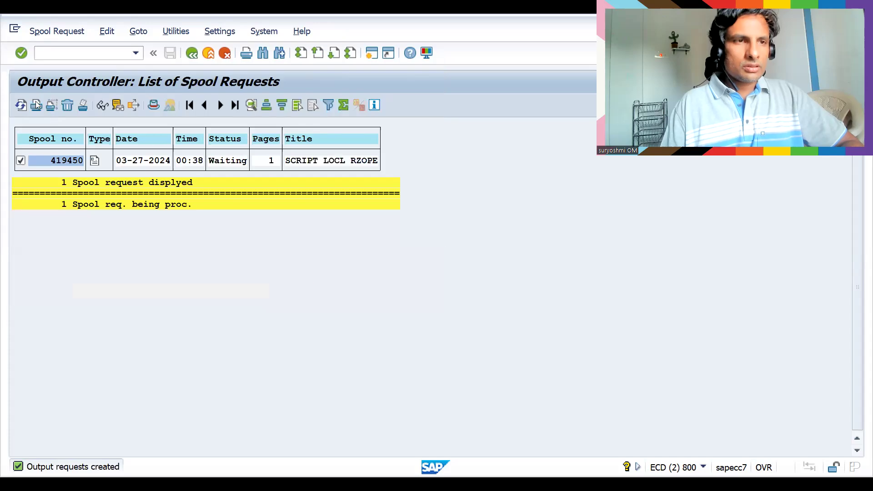
mouse_move(50, 105)
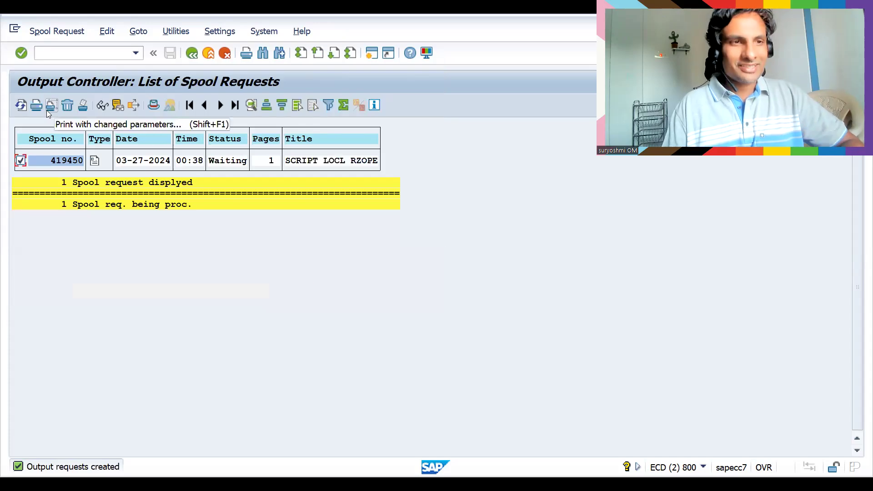
mouse_move(3, 116)
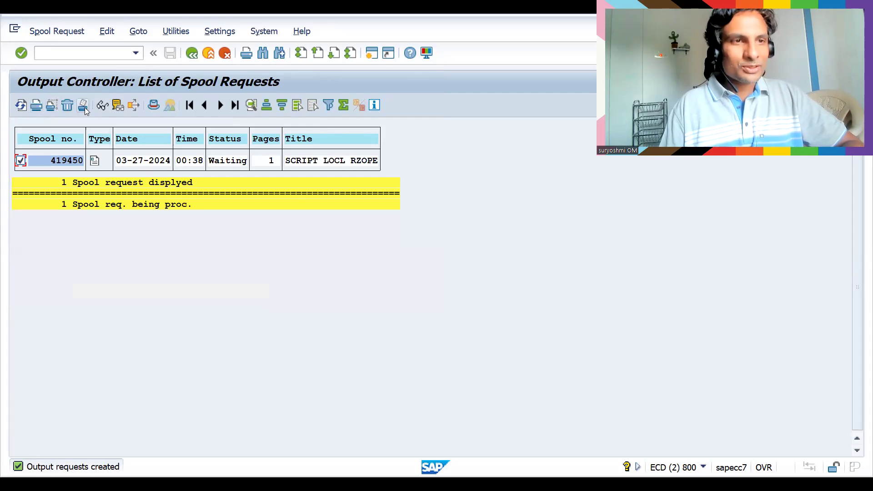
click(83, 104)
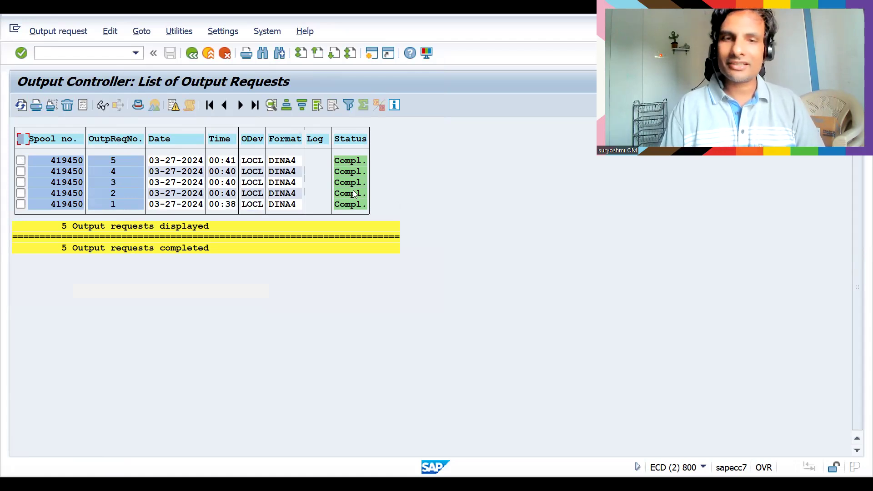
mouse_move(42, 152)
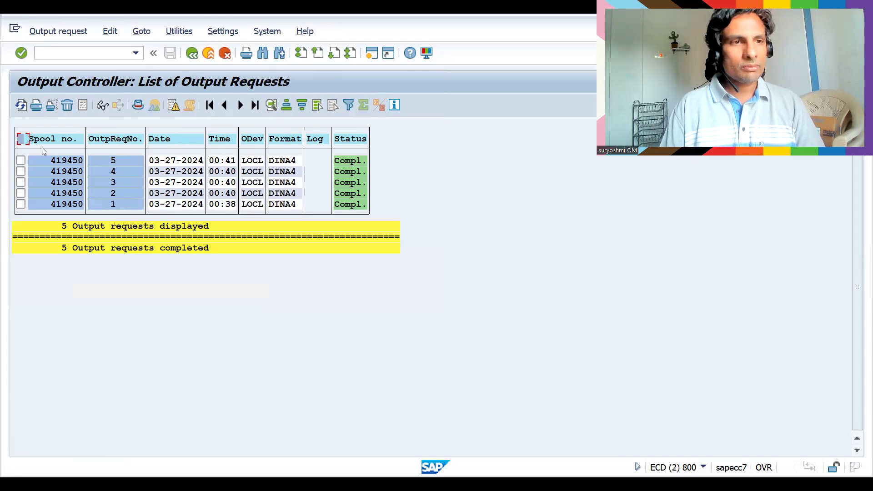
- View output request 5's details and its empty print tickets window
click(20, 161)
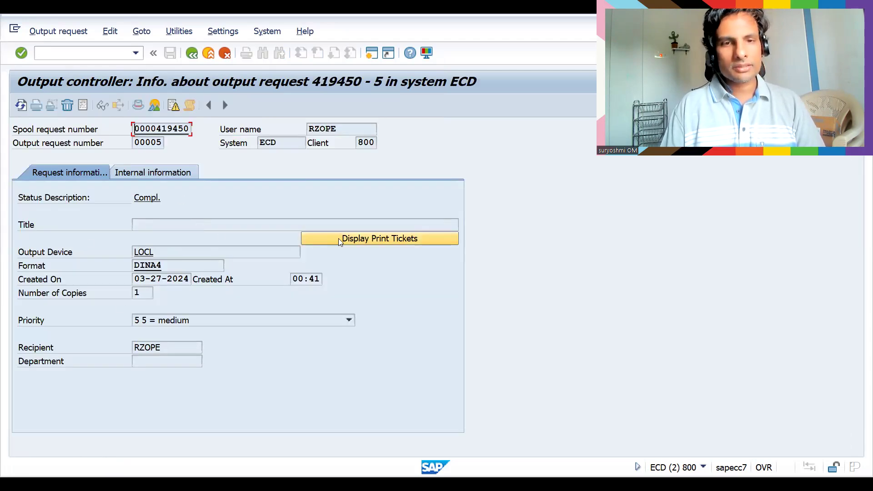
click(379, 238)
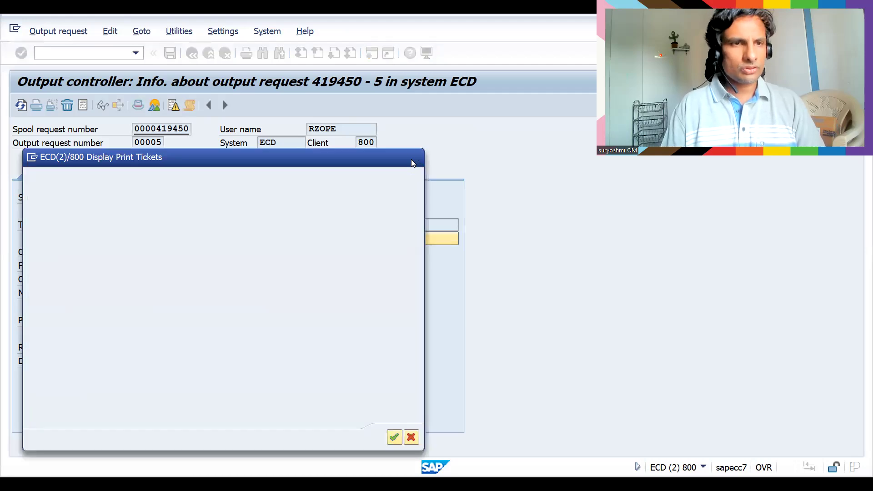
click(411, 436)
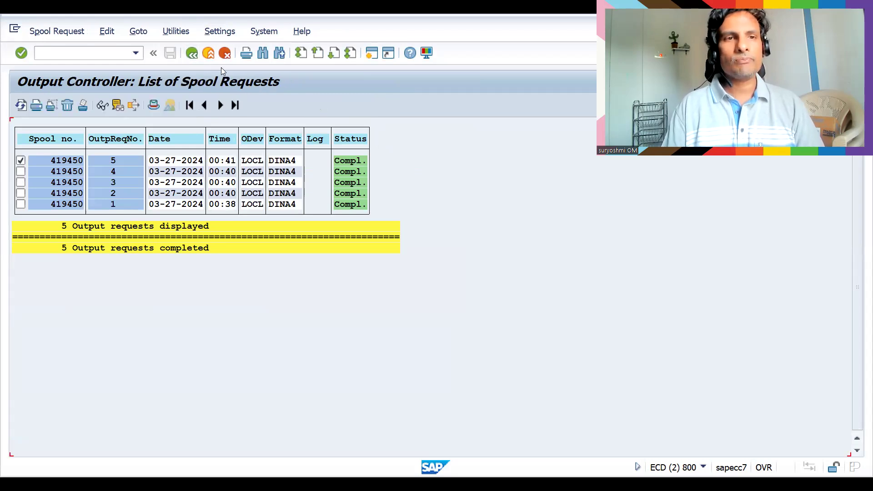
- Return to the spool selection screen and rerun the spool request search
click(191, 53)
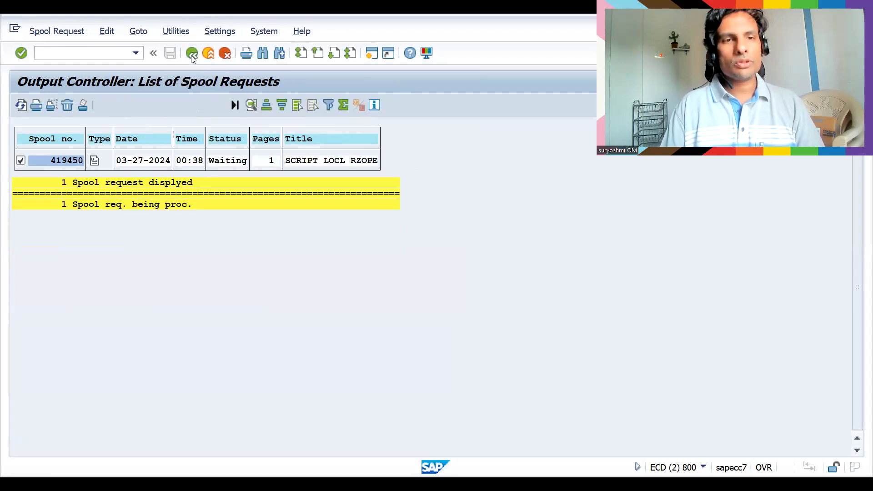
click(191, 52)
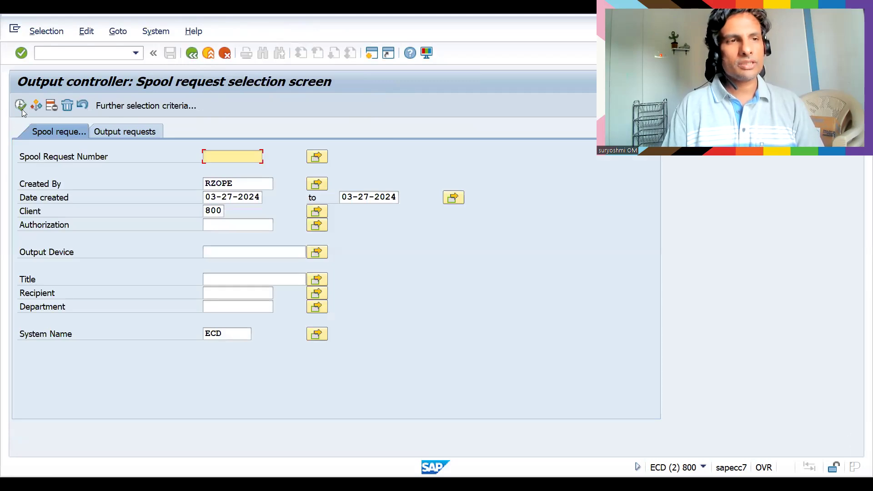
click(20, 106)
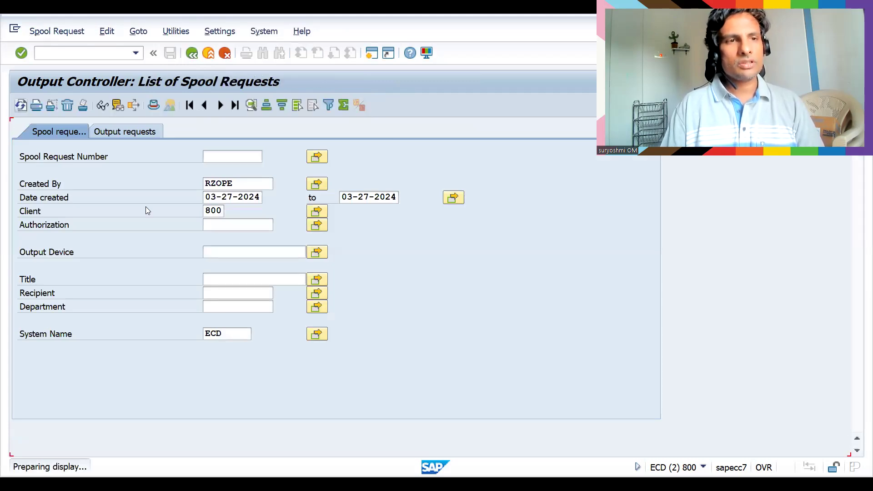